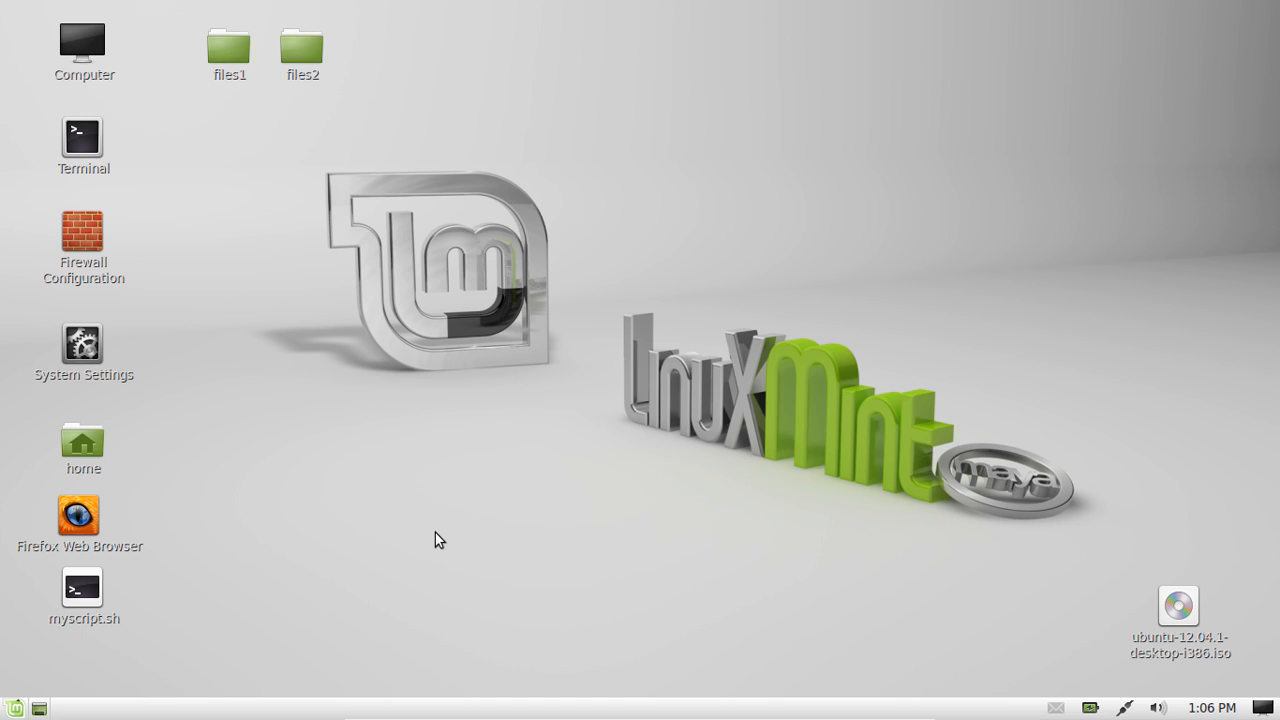
{"action": "mouse_move", "coordinate": [97, 116]}
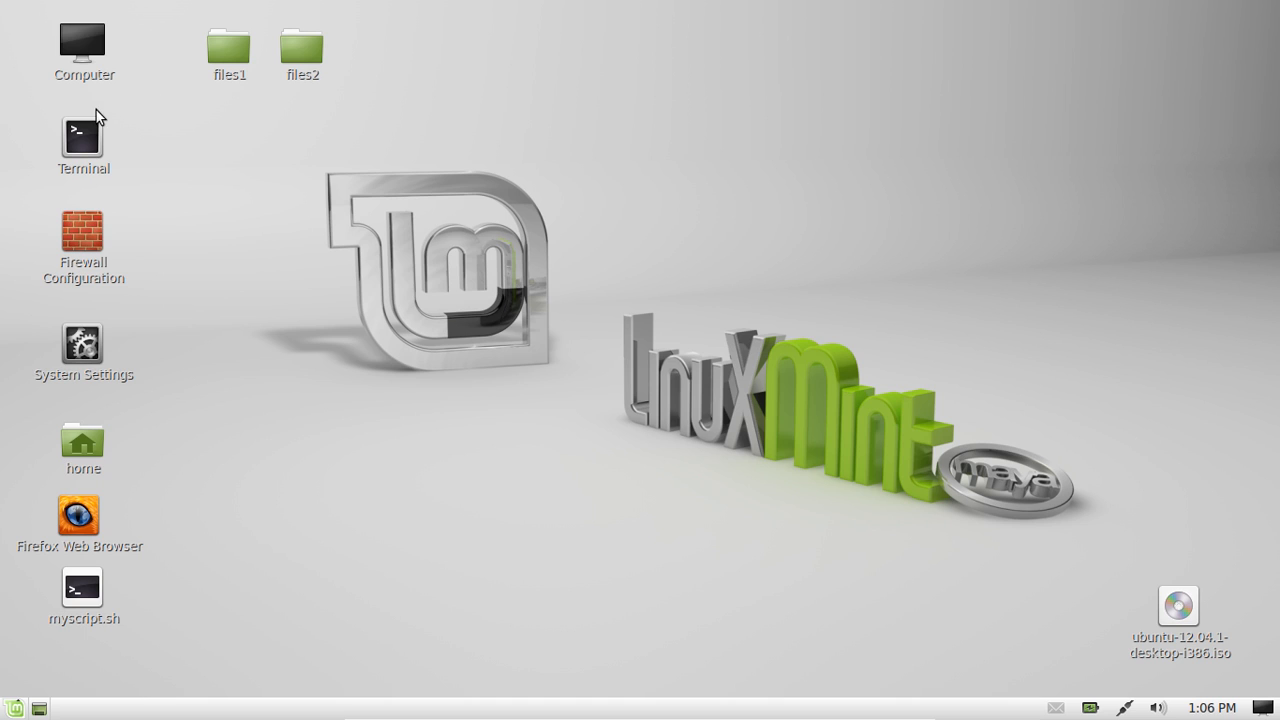
Launch MATE Terminal from the desktop icon and type the fdisk -l command
{"action": "double_click", "coordinate": [83, 137]}
{"action": "type", "text": "sudo f"}
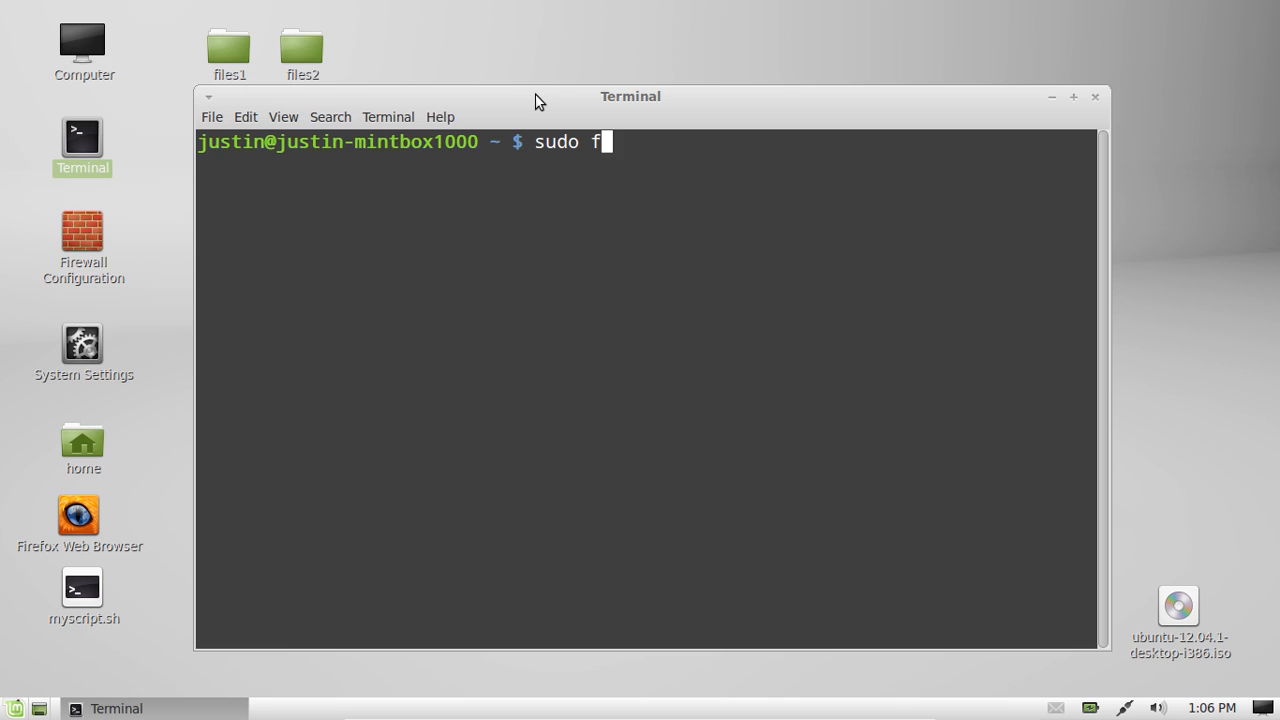
{"action": "type", "text": "disk -l"}
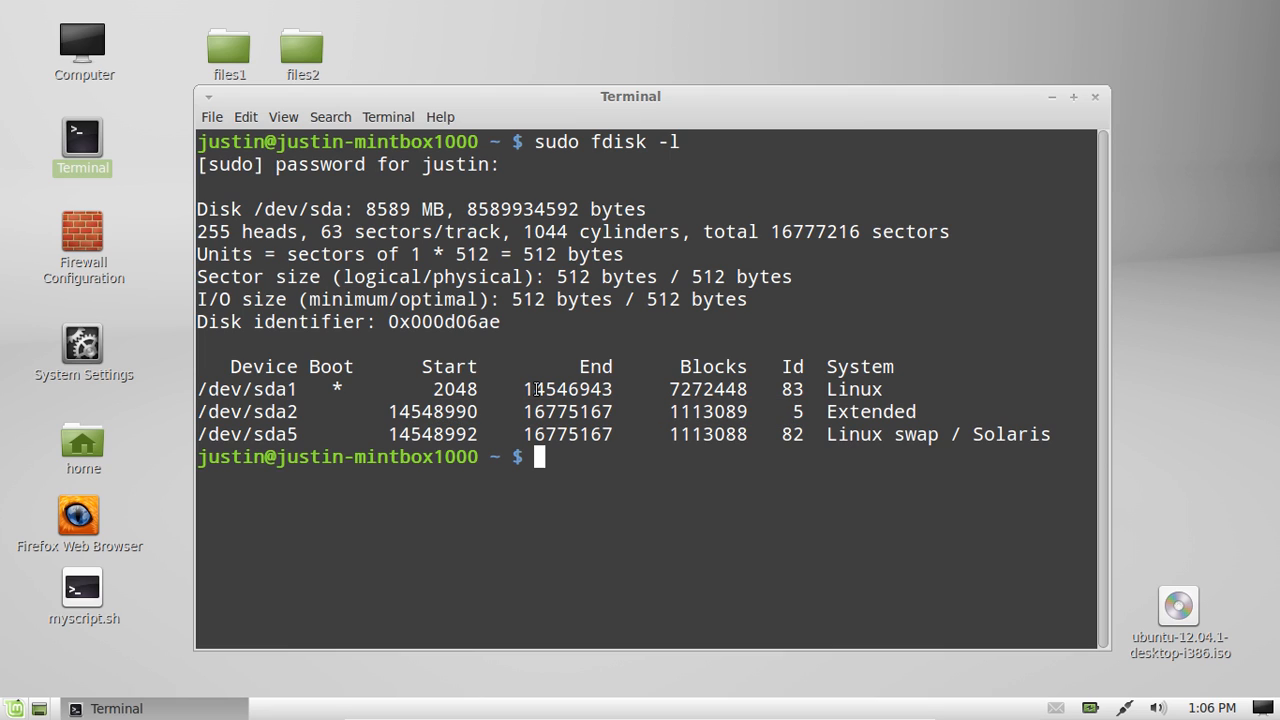
{"action": "mouse_move", "coordinate": [890, 427]}
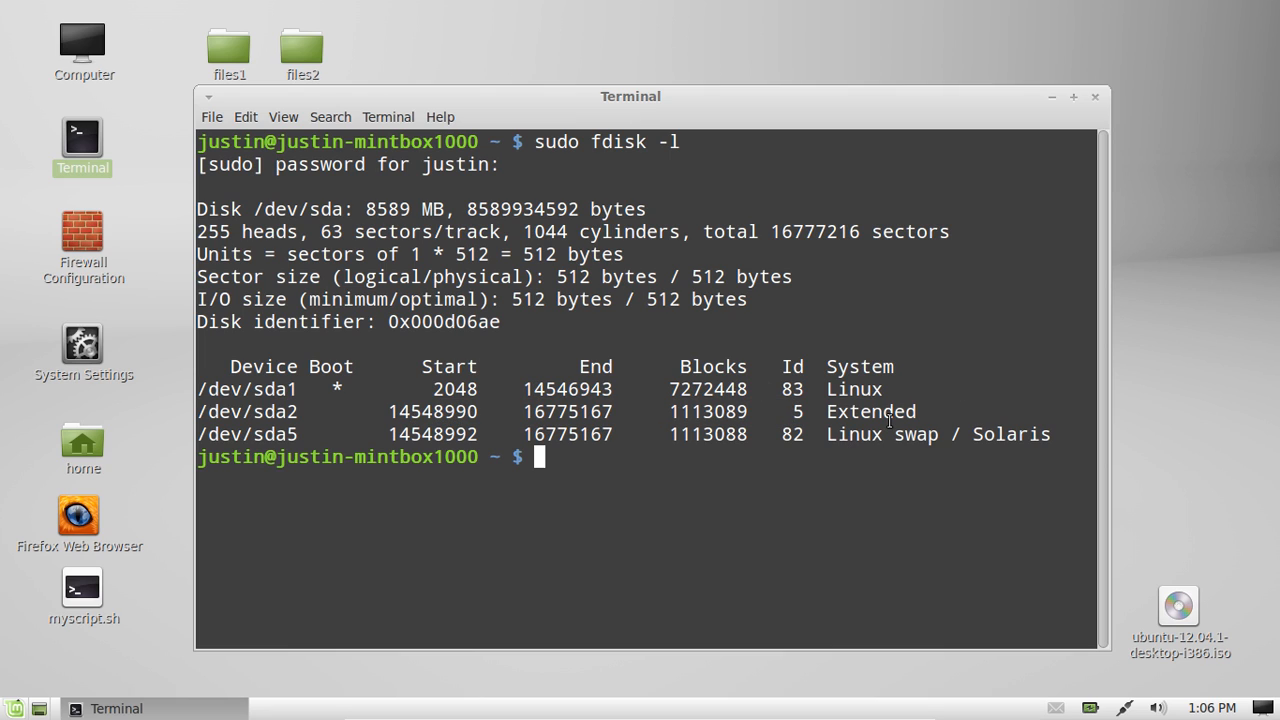
Select text in the fdisk listing of /dev/sda and its partitions sda1, sda2, sda5
{"action": "left_click_drag", "start_coordinate": [200, 389], "coordinate": [950, 434]}
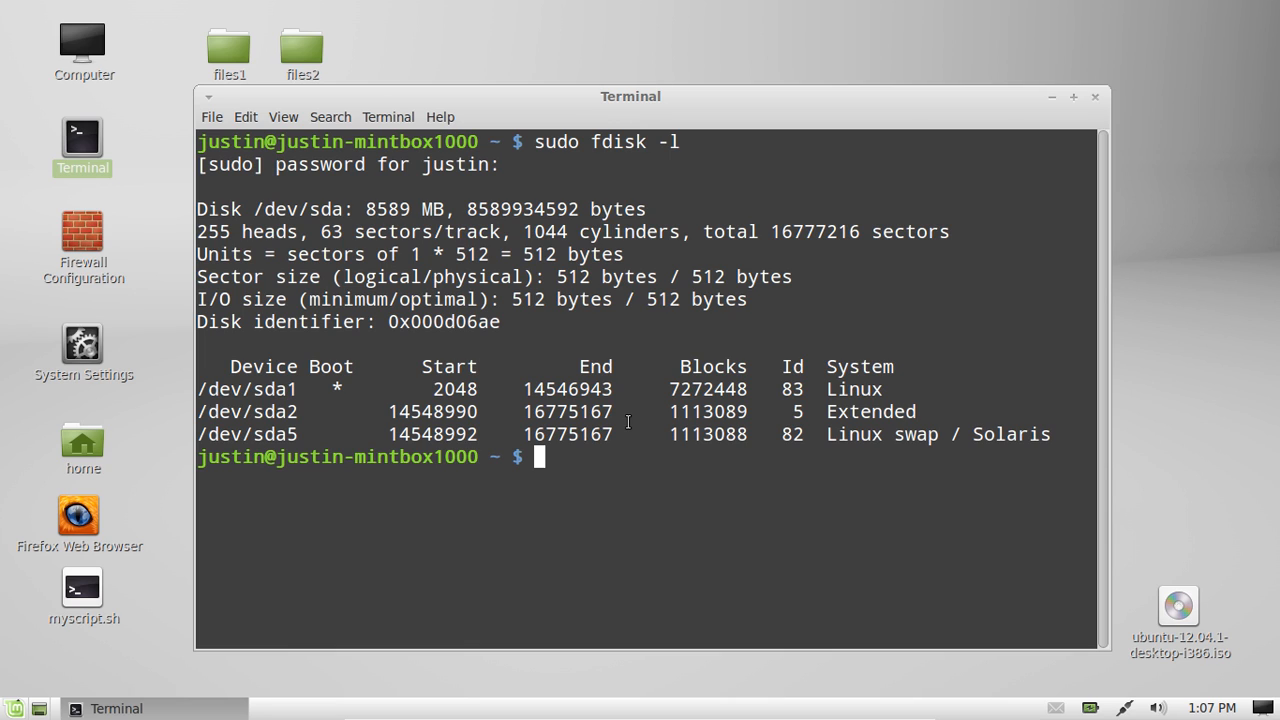
{"action": "mouse_move", "coordinate": [595, 307]}
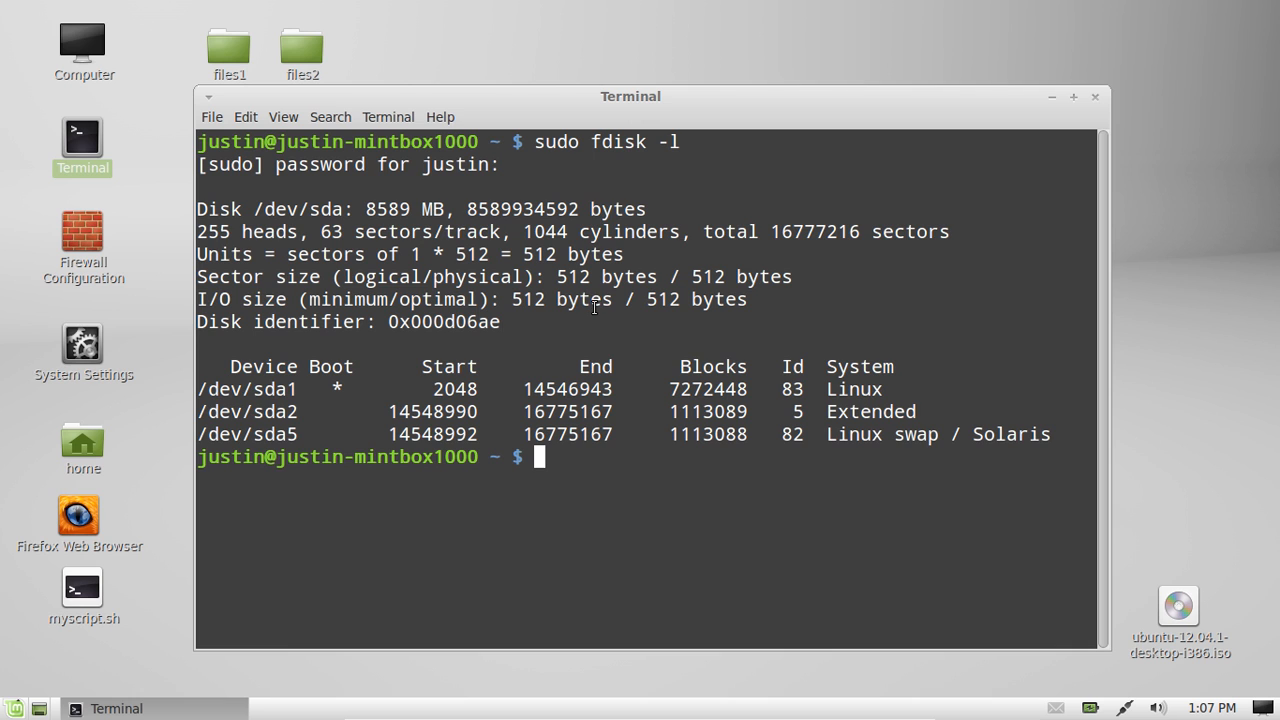
{"action": "left_click_drag", "start_coordinate": [630, 96], "coordinate": [642, 91]}
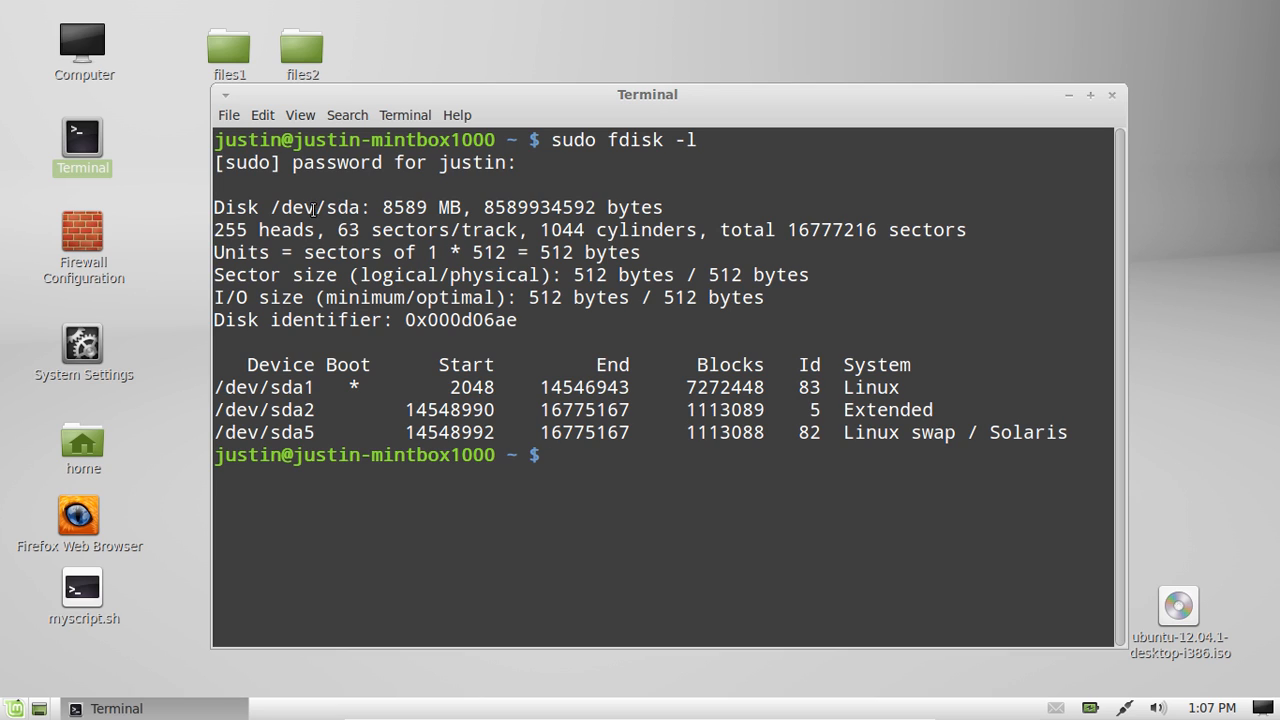
Highlight the 'Disk /dev/sda: 8589 MB' size text in the listing
{"action": "left_click_drag", "start_coordinate": [303, 207], "coordinate": [527, 207]}
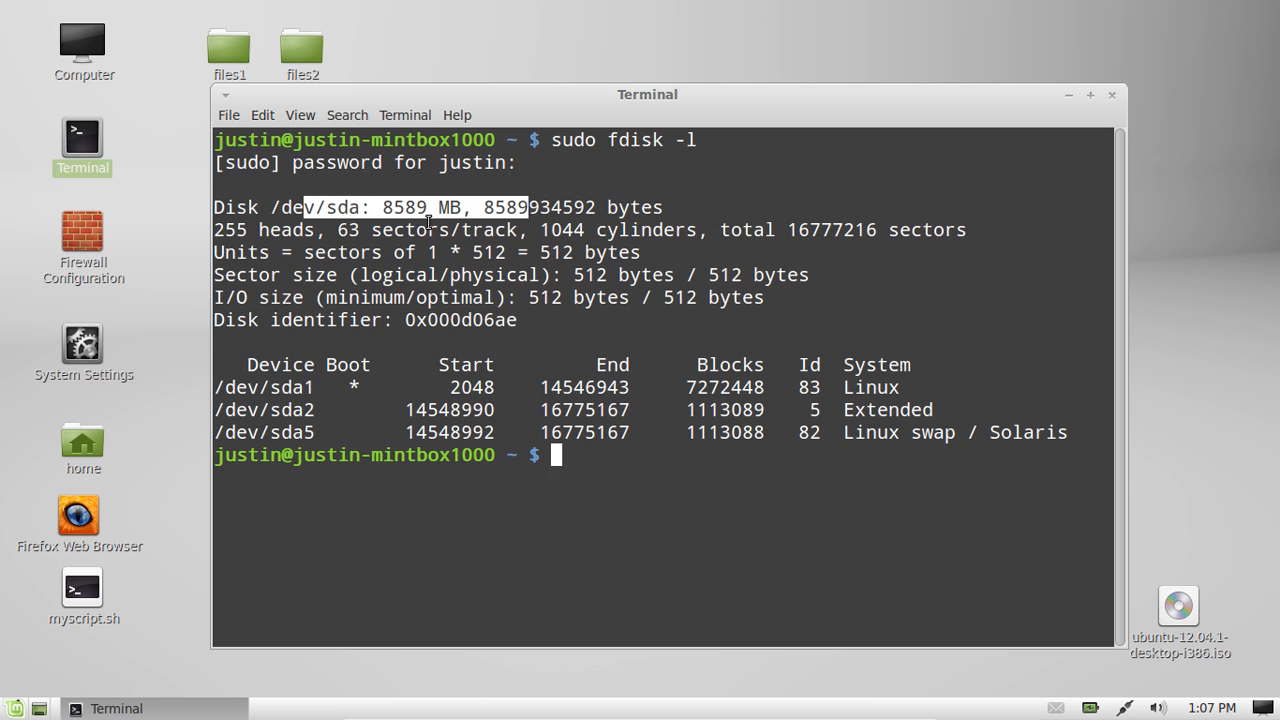